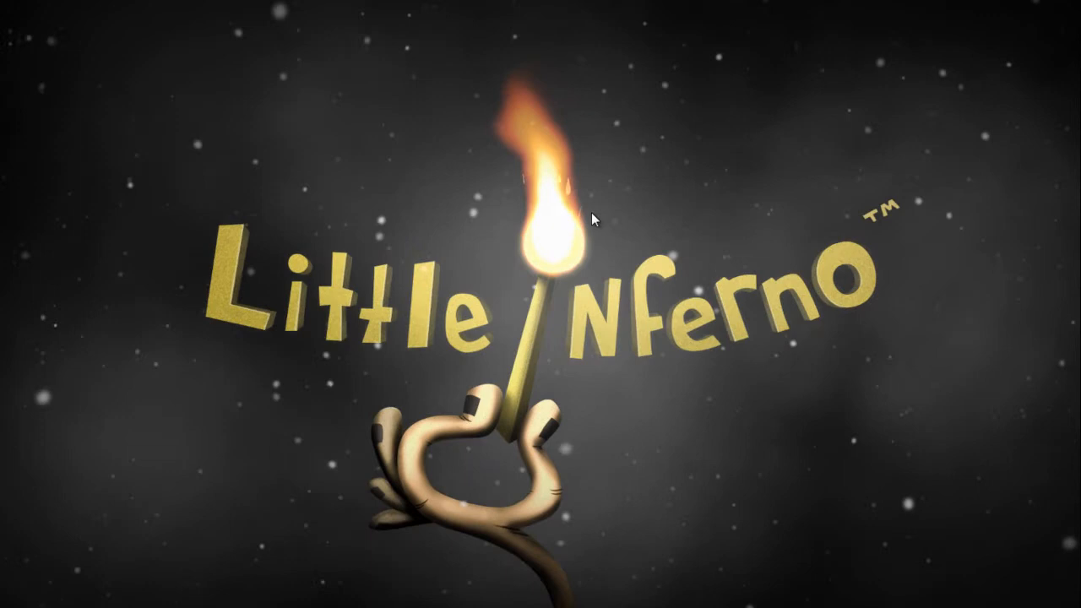
pyautogui.moveTo(752, 40)
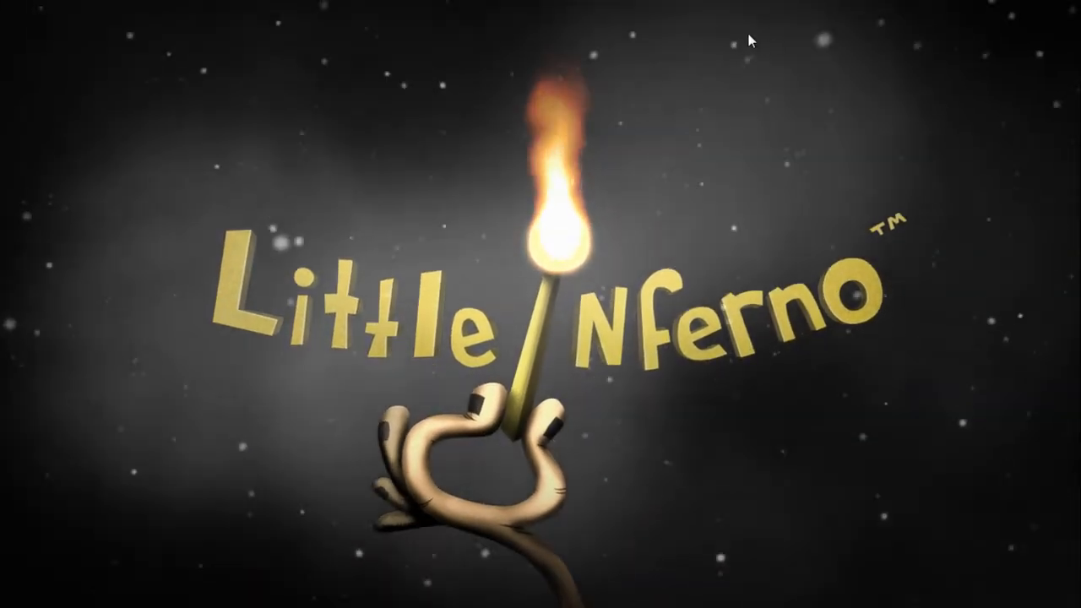